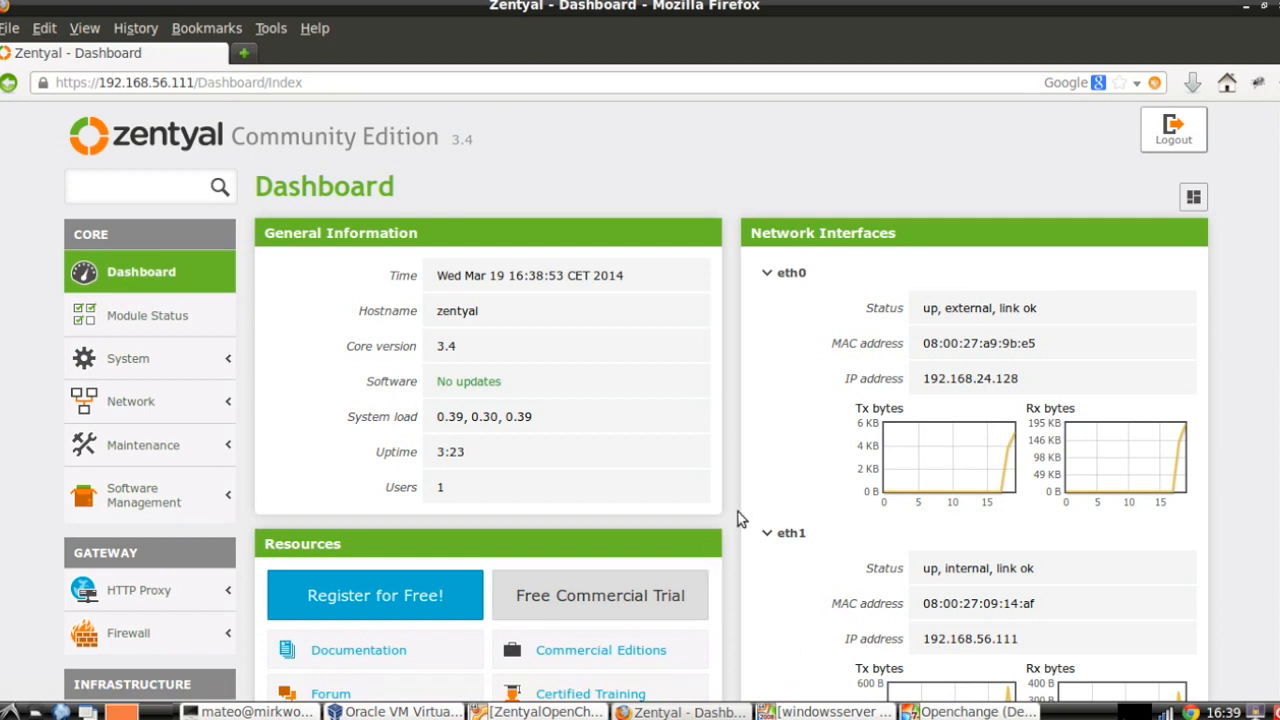
- Review Active Directory Users and Computers, then minimize the windowsserver VM window
scroll(down, 3)
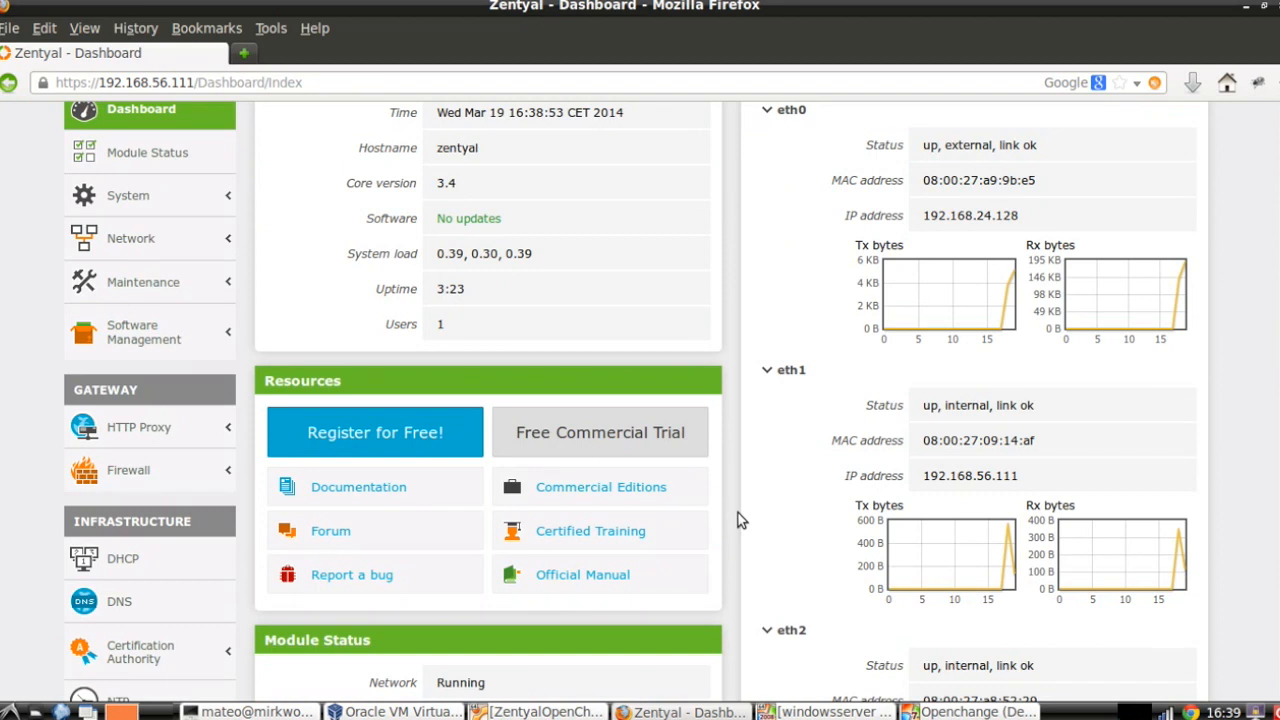
mouse_move(780, 580)
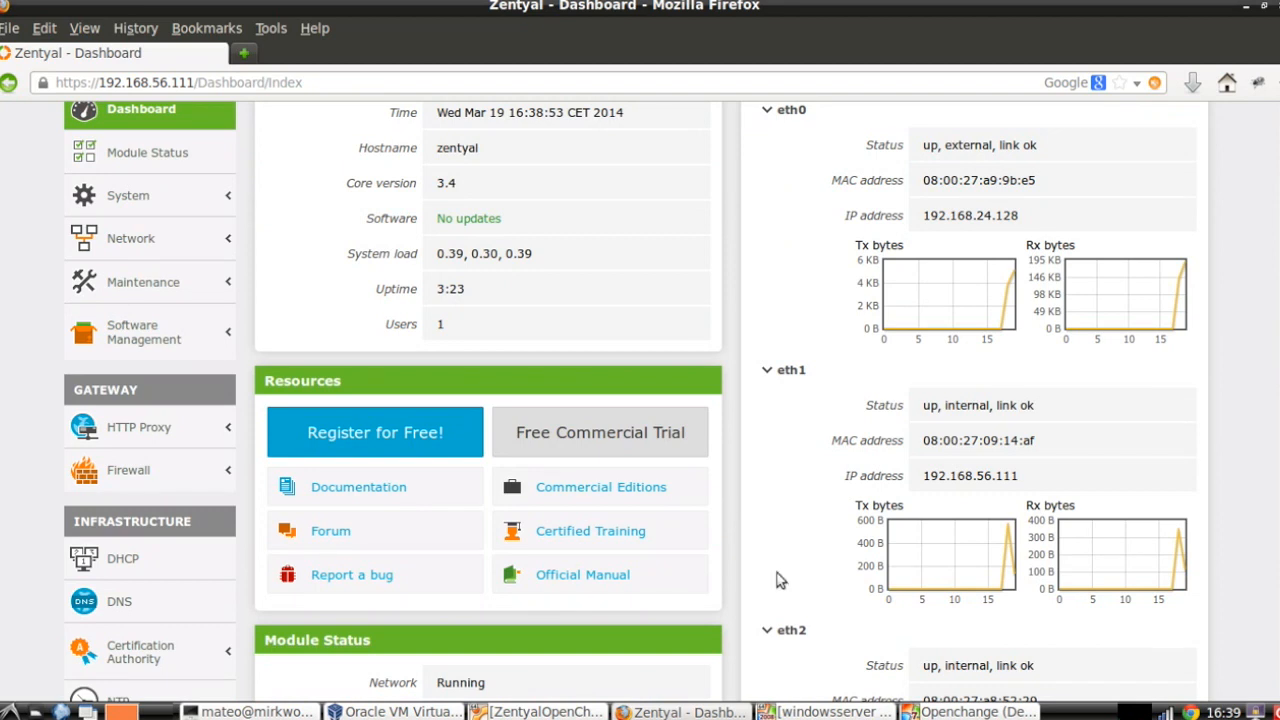
click(830, 712)
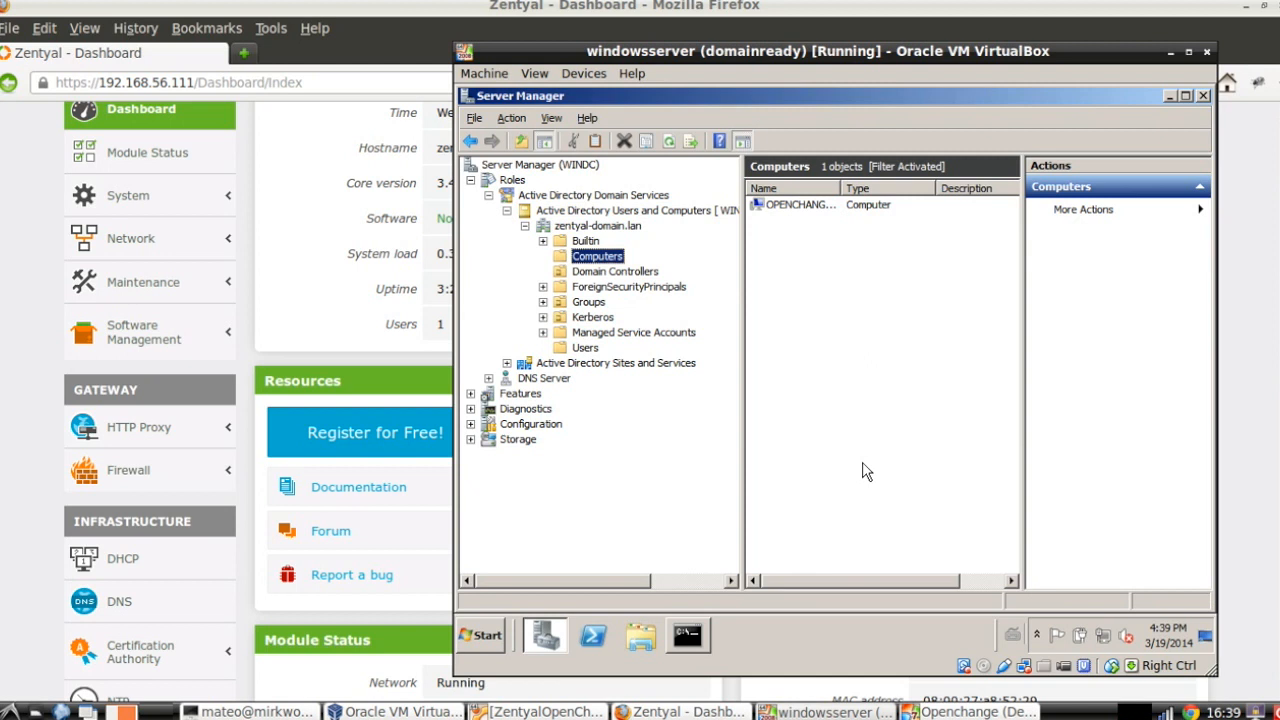
mouse_move(630, 256)
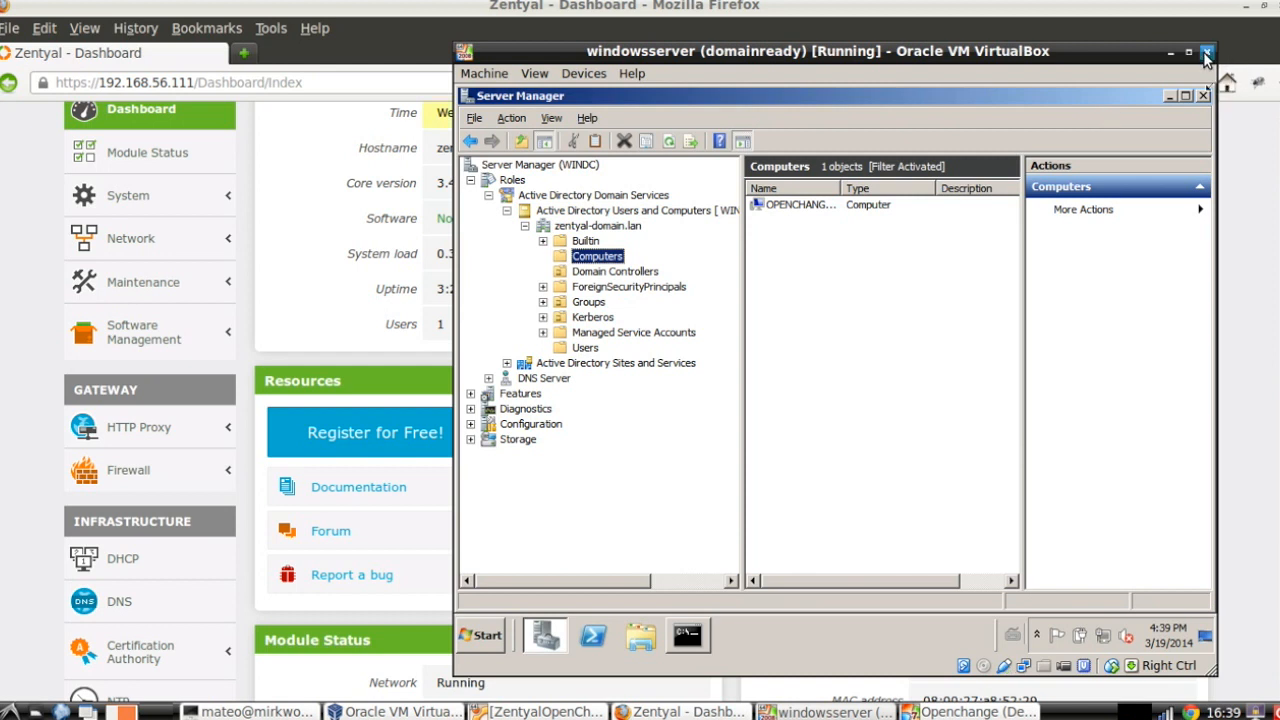
mouse_move(790, 356)
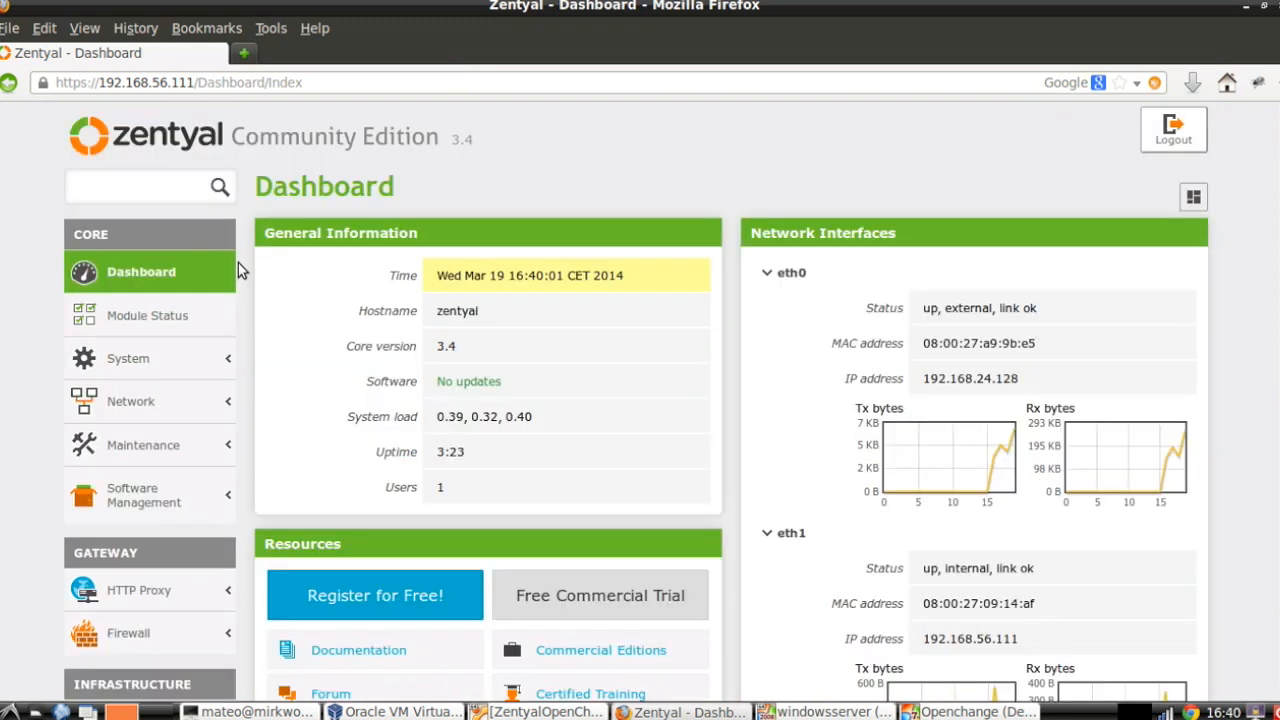
mouse_move(244, 308)
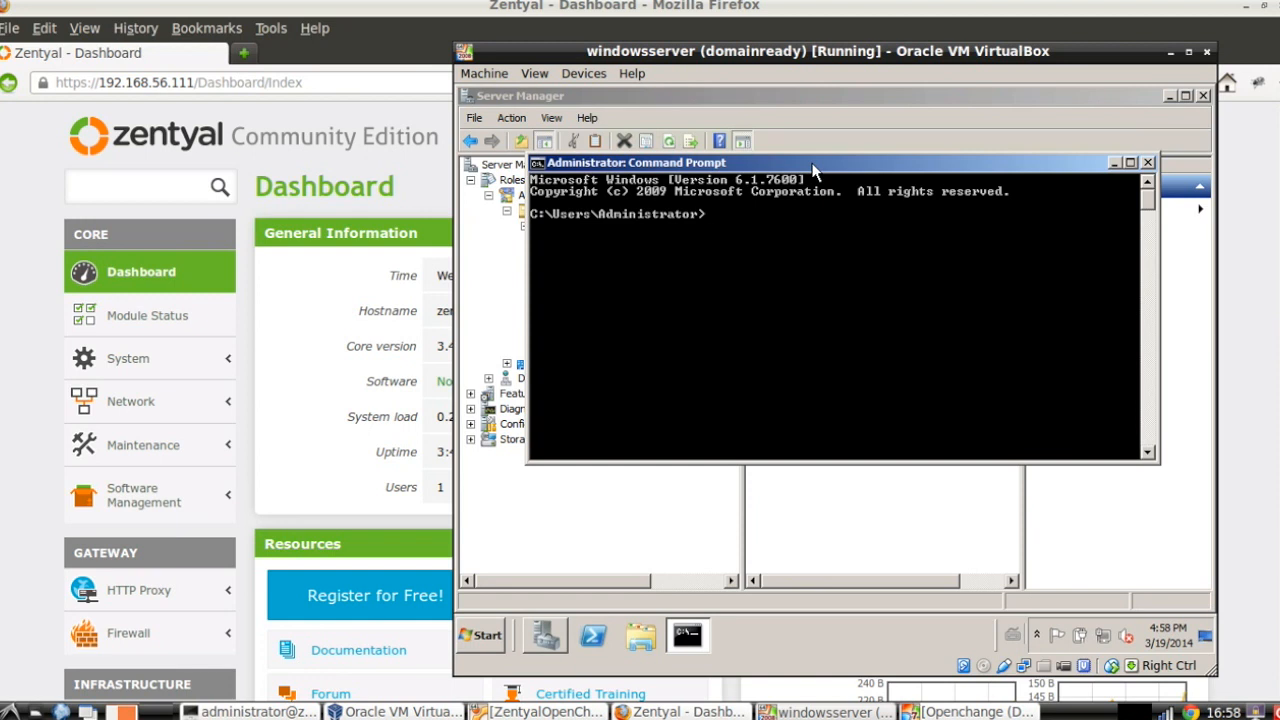
- Run 'netdom query FSMO' showing all five roles held by WINDC.zentyal-domain.lan
text(n)
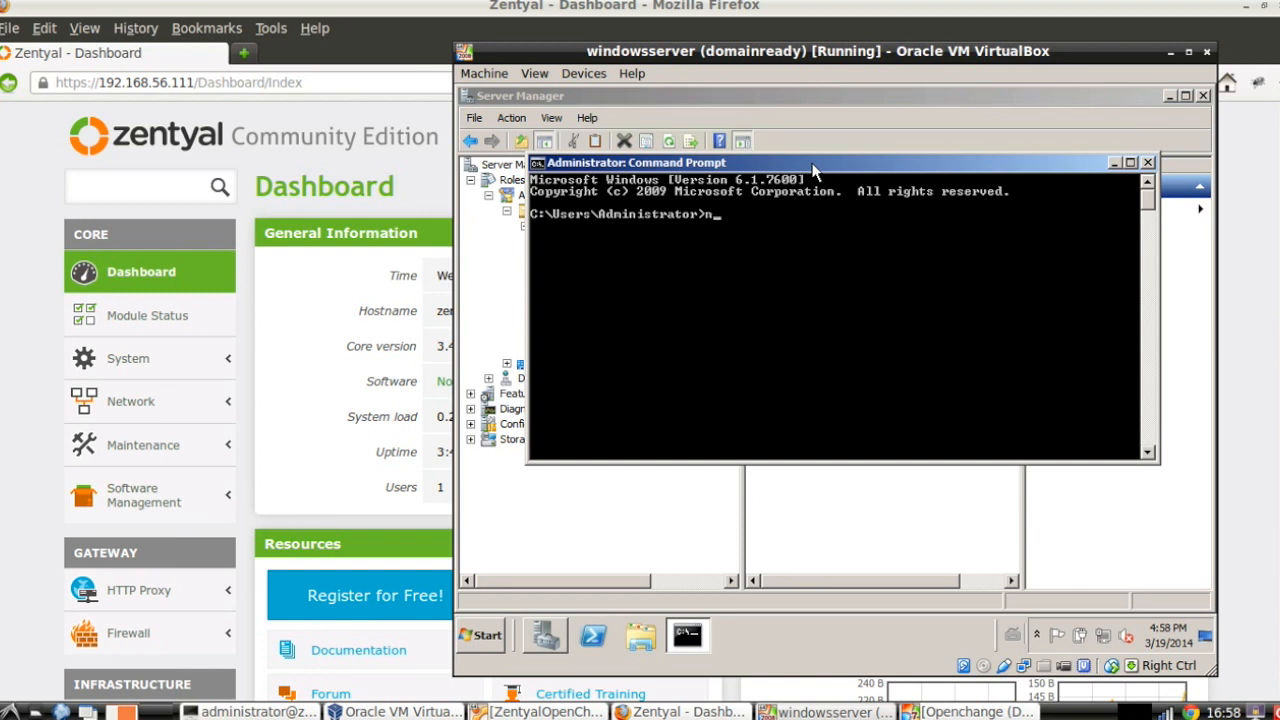
text(etdom query F)
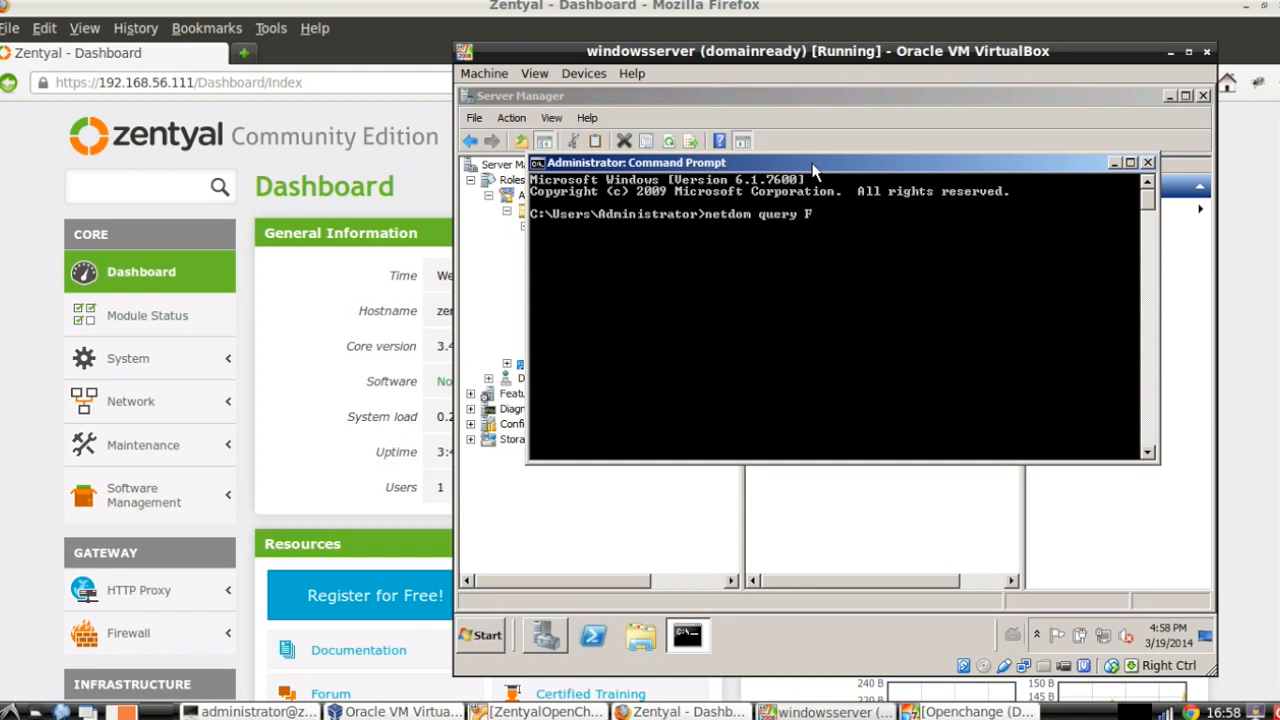
text(SMO)
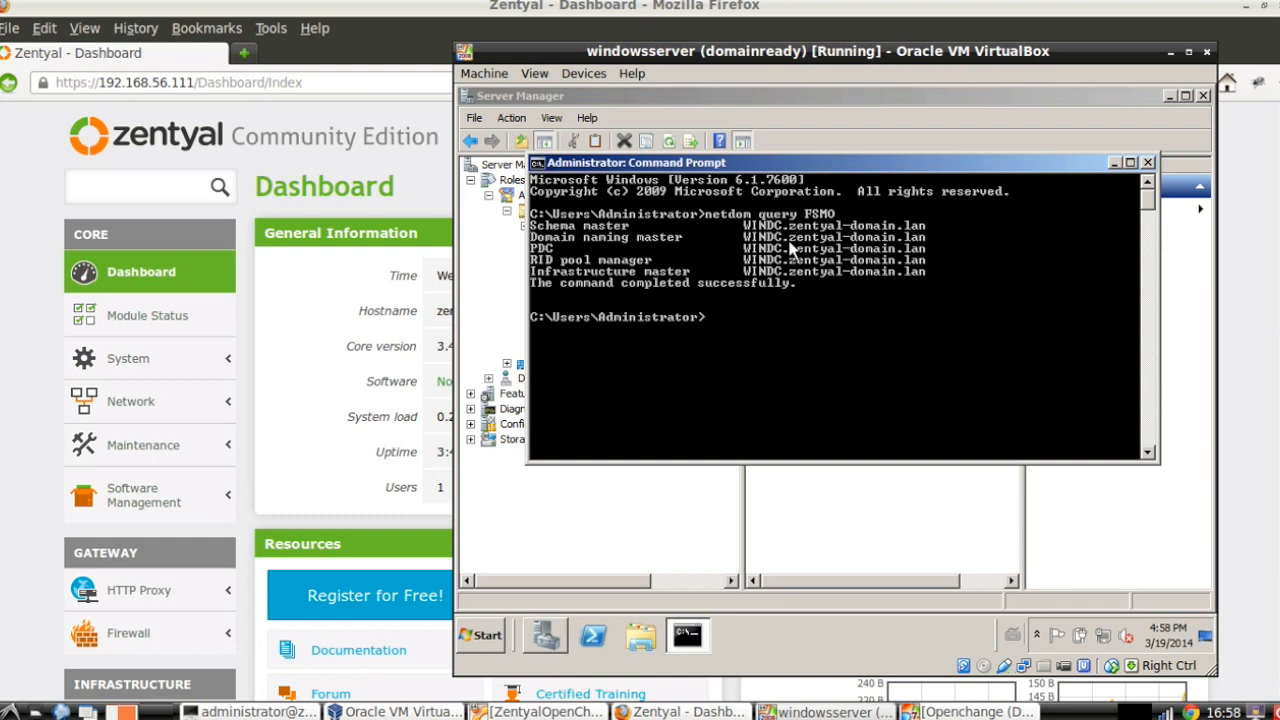
mouse_move(636, 234)
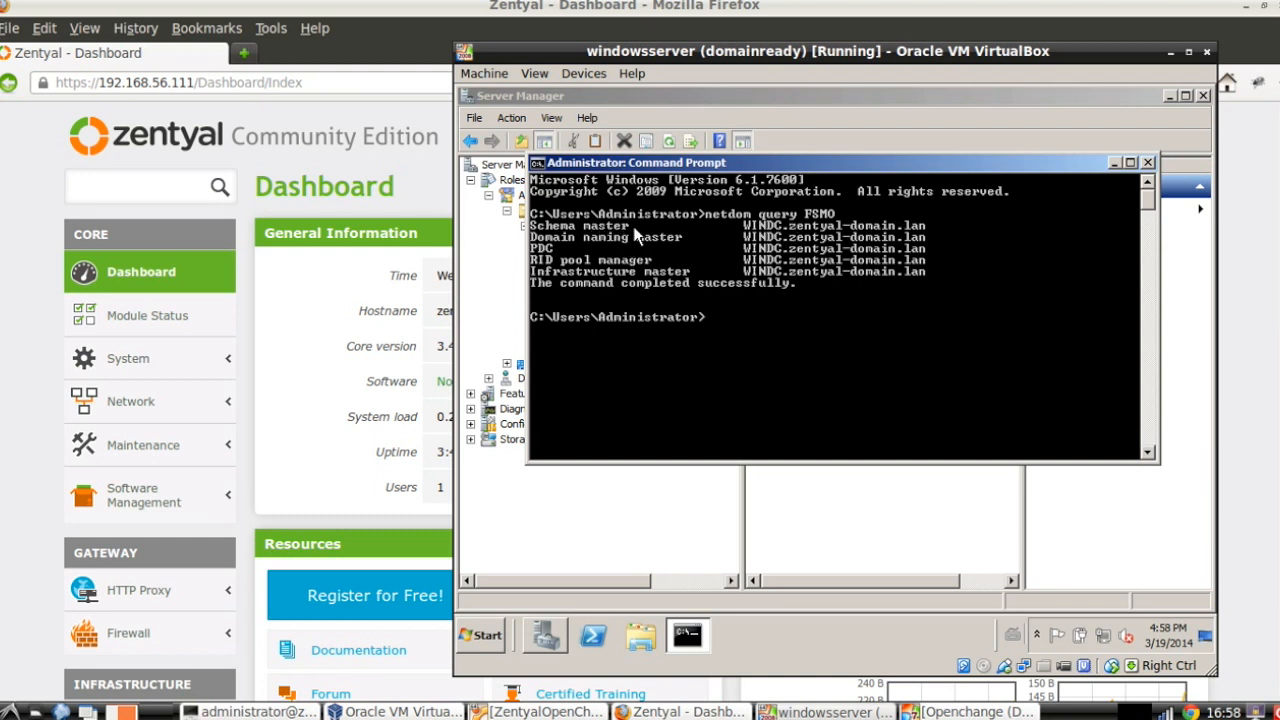
mouse_move(740, 244)
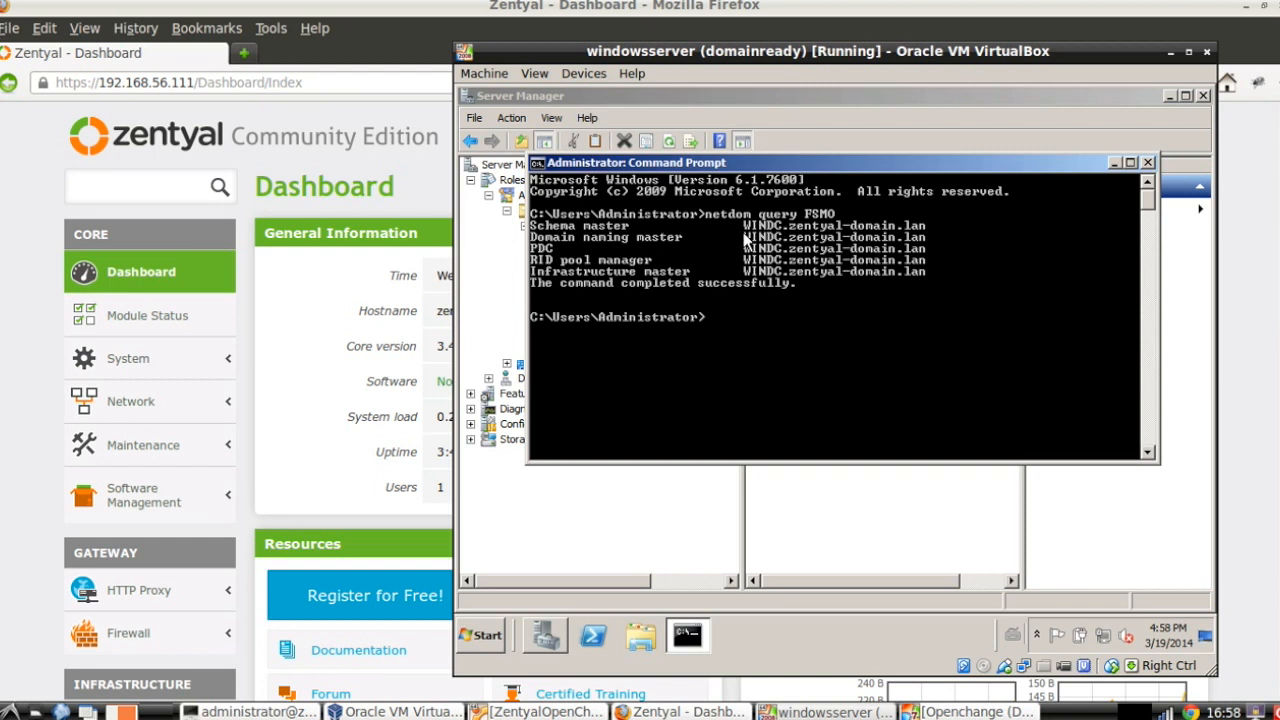
mouse_move(816, 242)
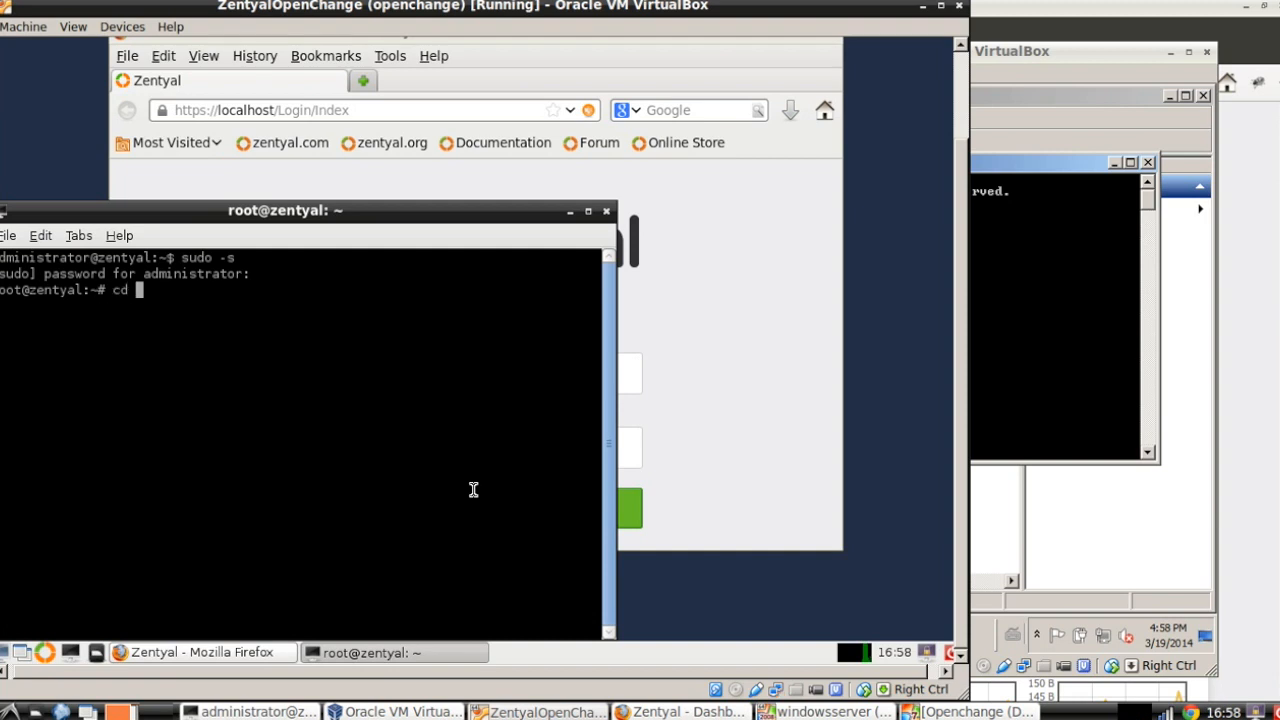
- Run ./ad-migrate from /usr/share/zentyal-samba as root and answer Y to transfer the FSMO roles
text(/usr/share/zentyal-samb)
text(./)
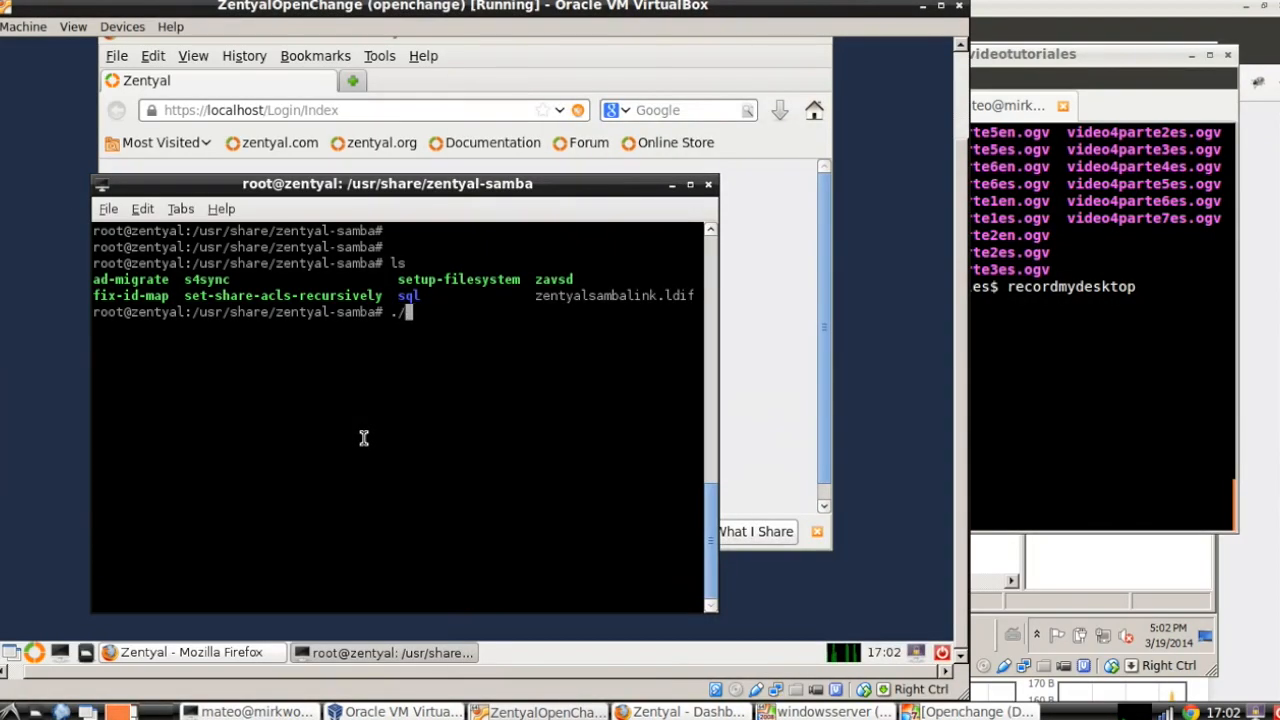
text(ad-migrate)
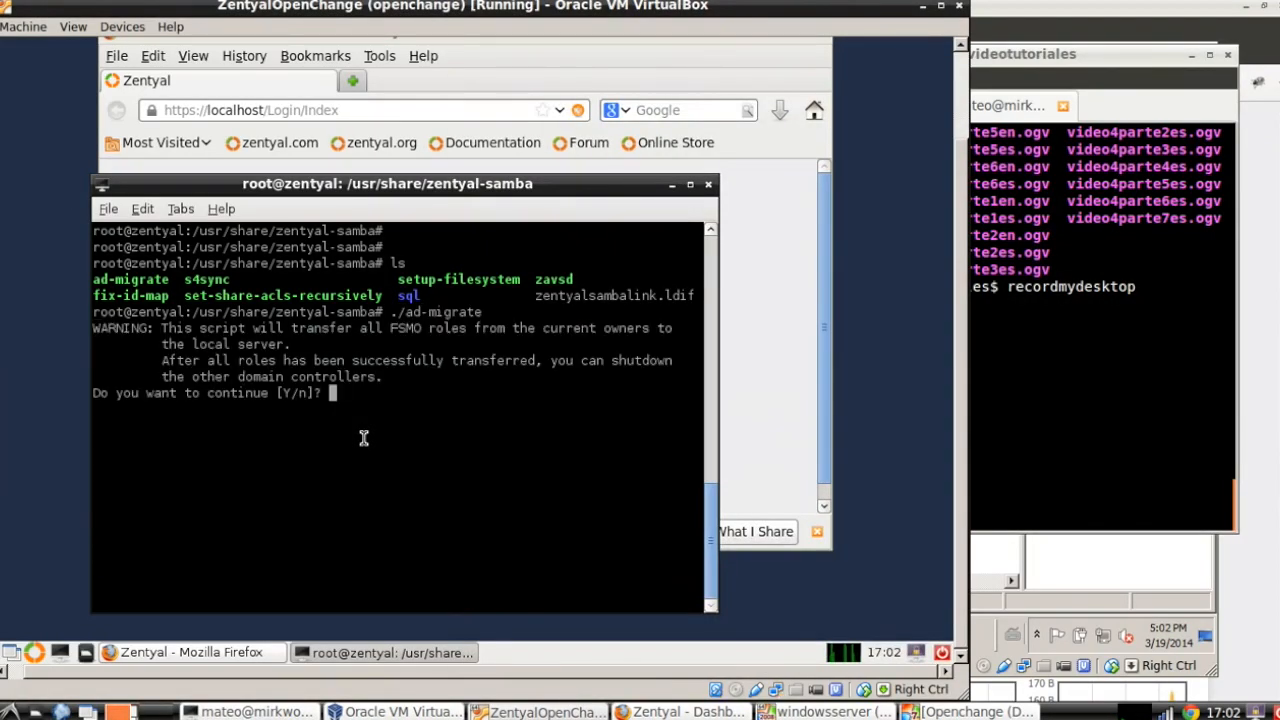
text(Y)
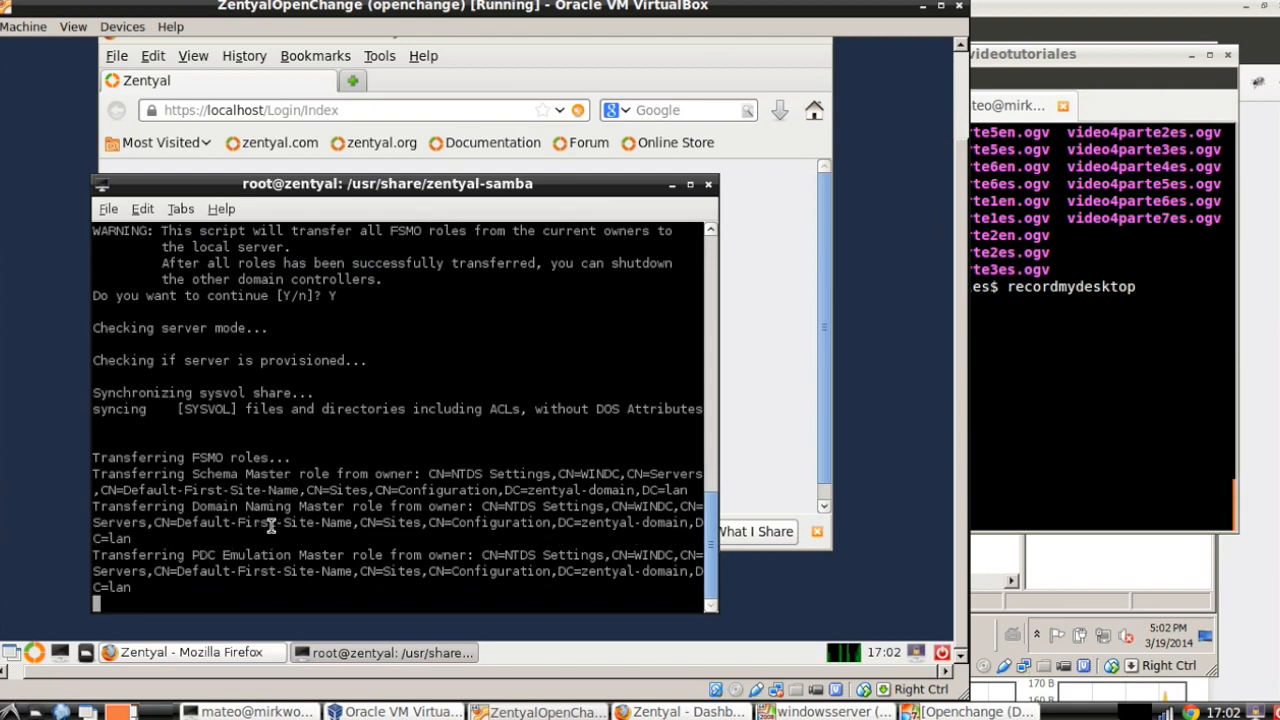
click(818, 710)
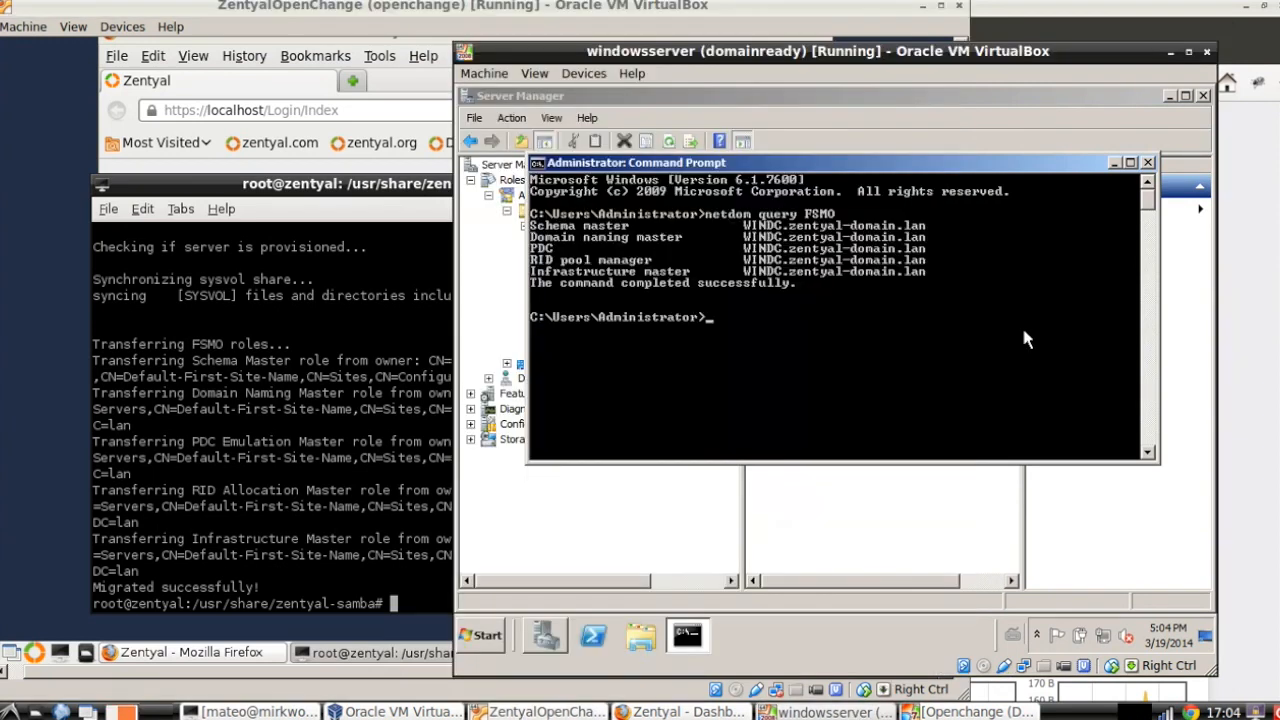
- Re-run 'netdom query FSMO' showing all five roles now held by ZENTYAL.zentyal-domain.lan
text(netdom query FSMO)
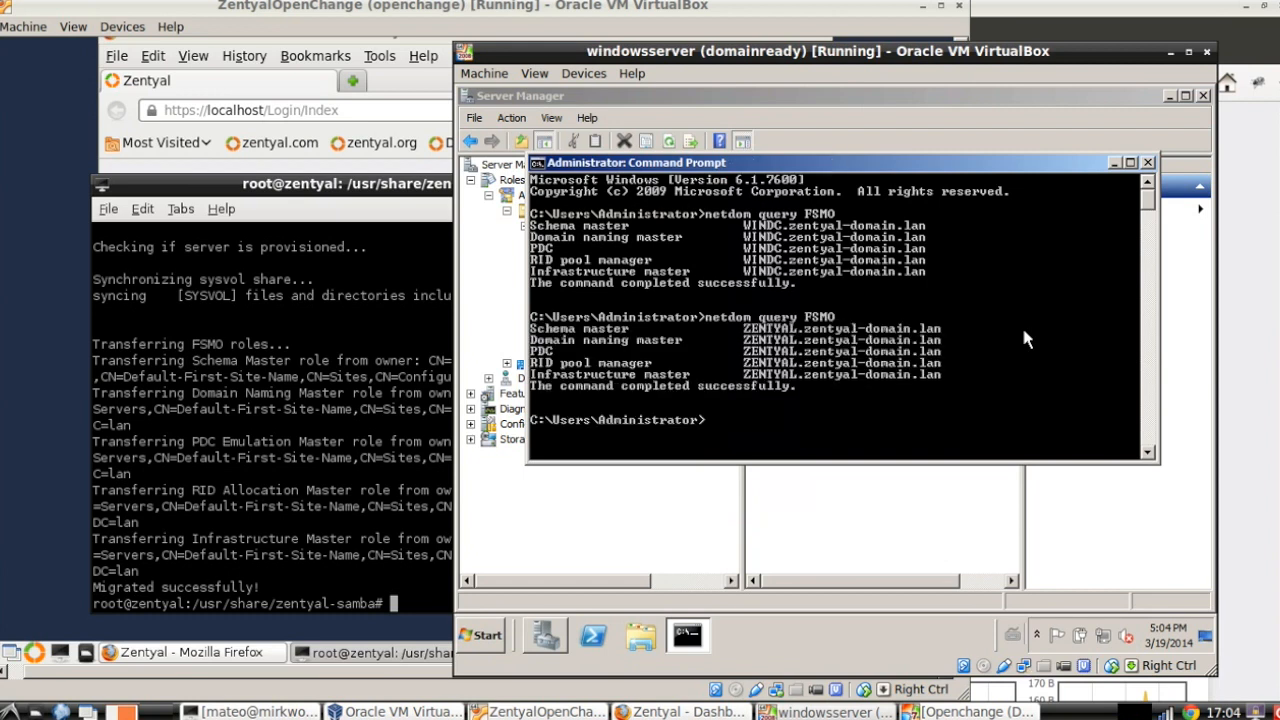
mouse_move(718, 344)
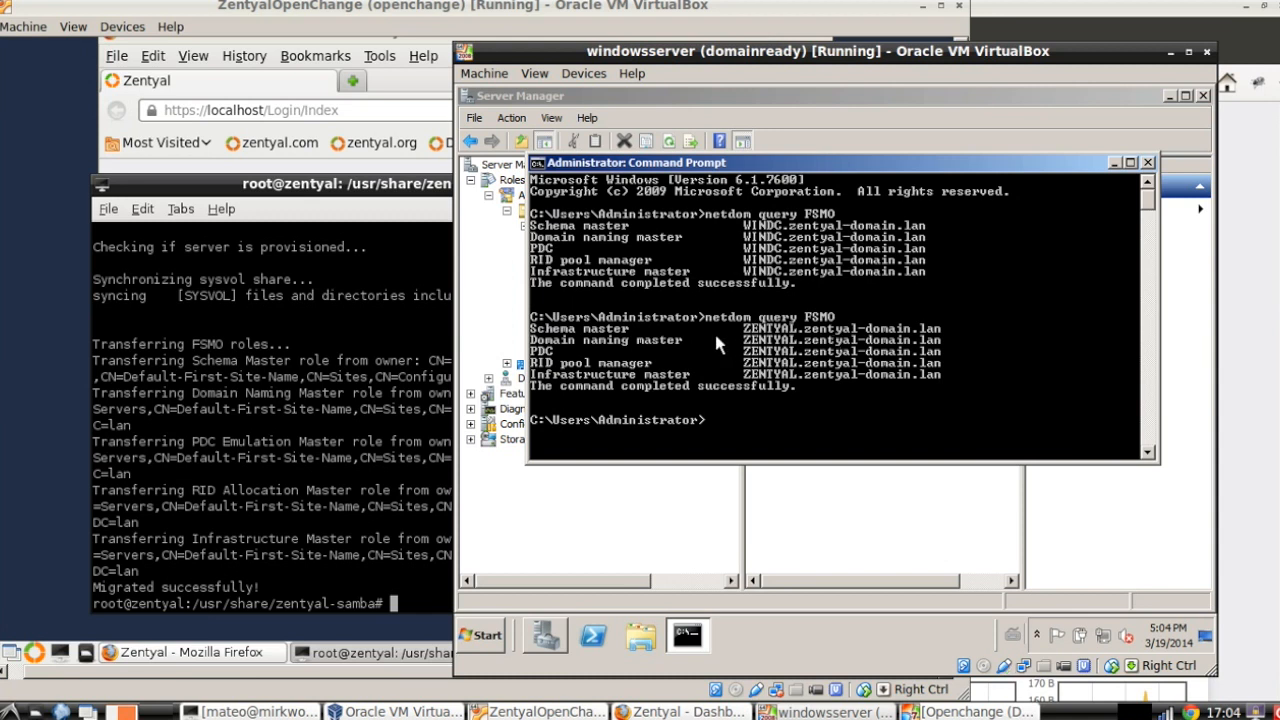
mouse_move(720, 348)
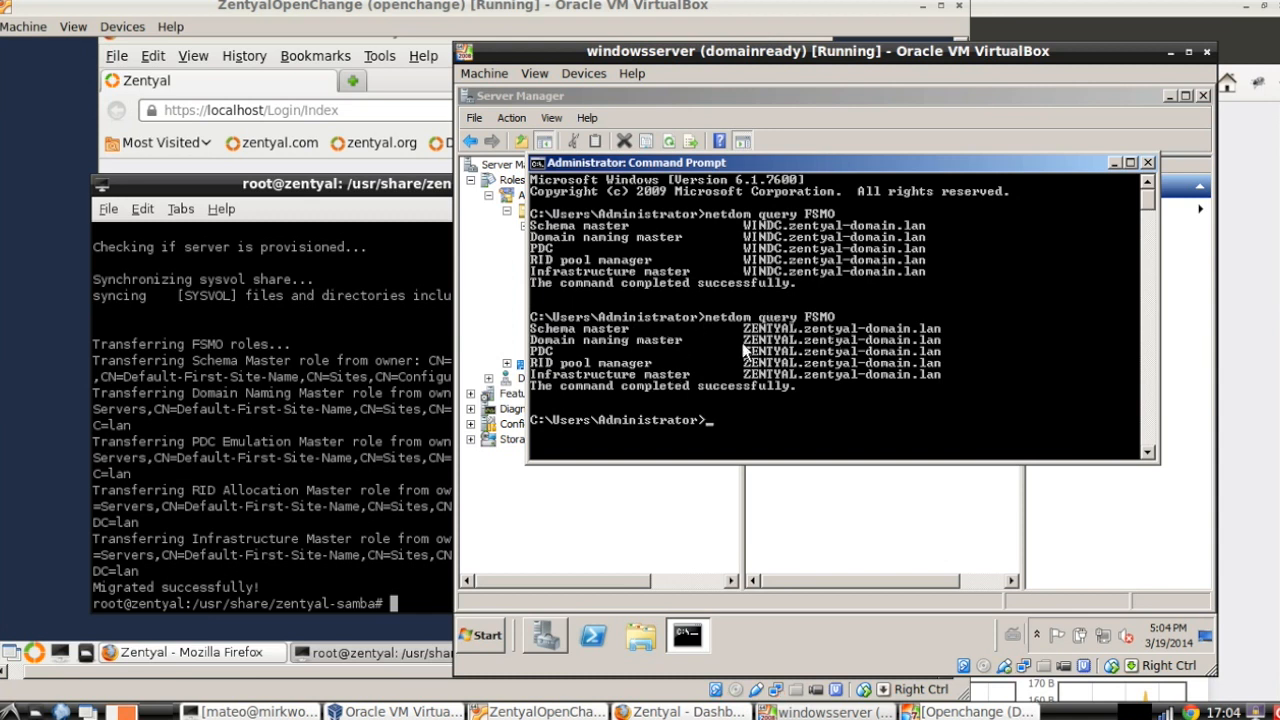
mouse_move(678, 364)
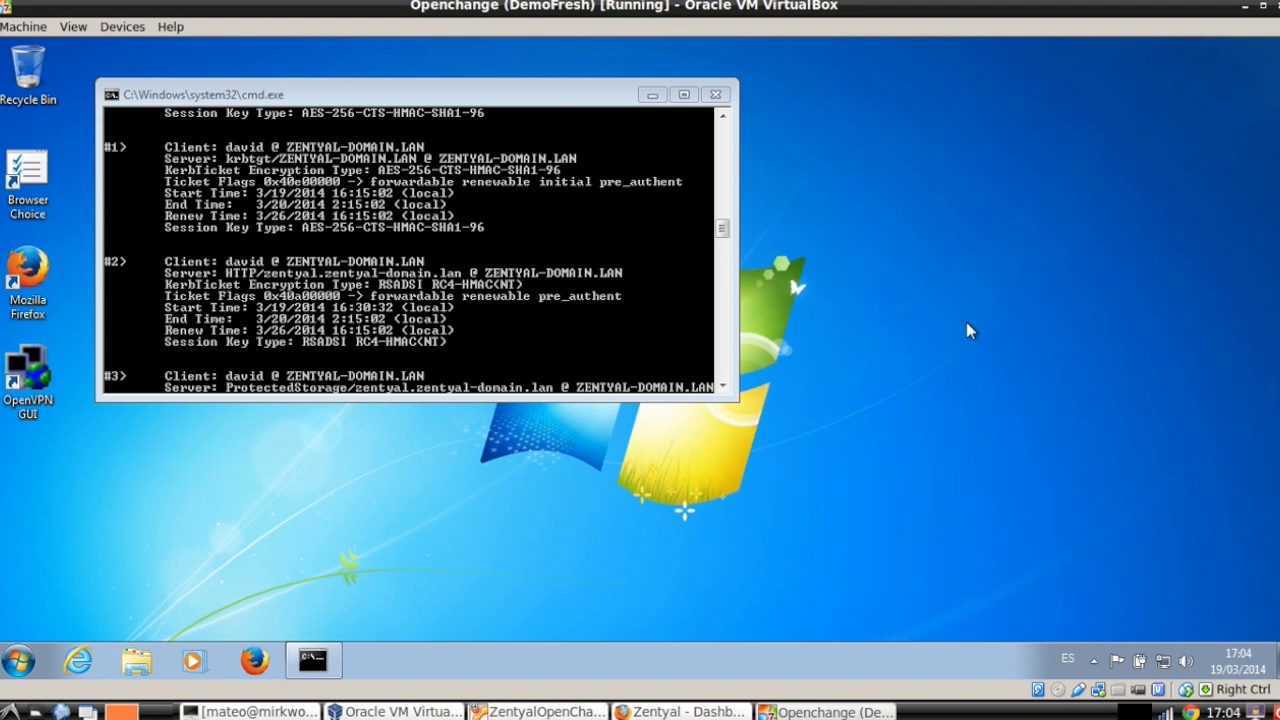
mouse_move(640, 208)
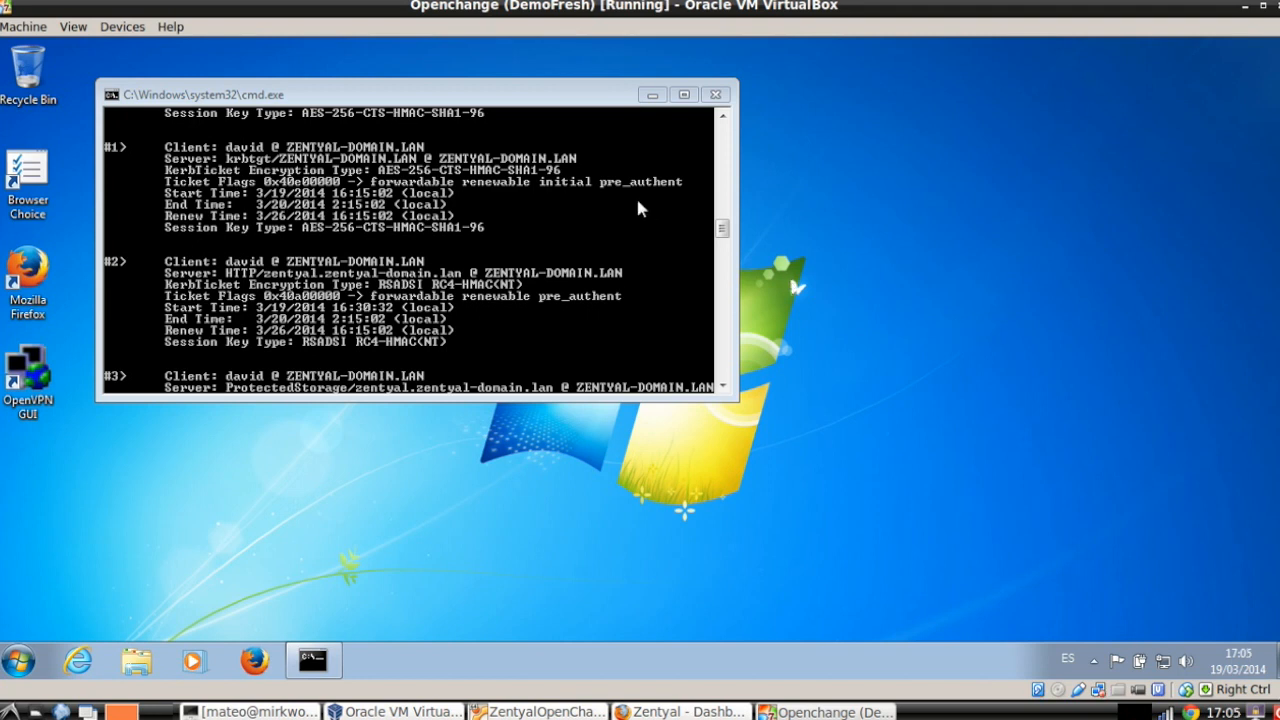
- Switch from the Windows 7 klist output back to the Zentyal Dashboard Firefox window
click(680, 712)
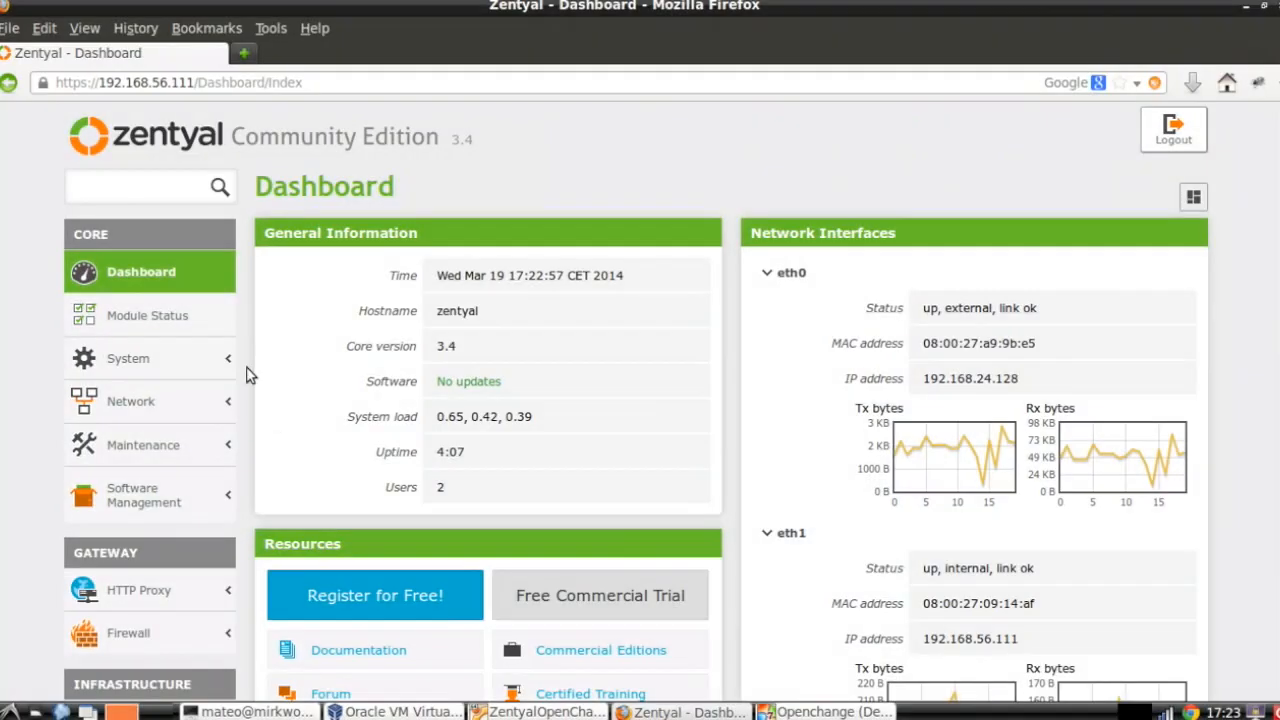